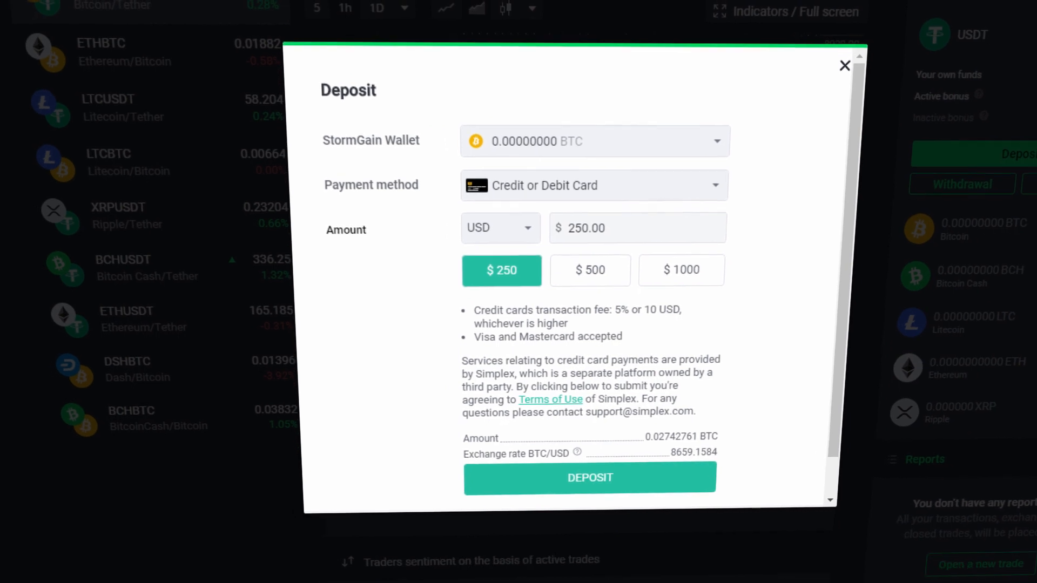
Switch the Deposit window's payment method from card to Bitcoin.
left_click(845, 65)
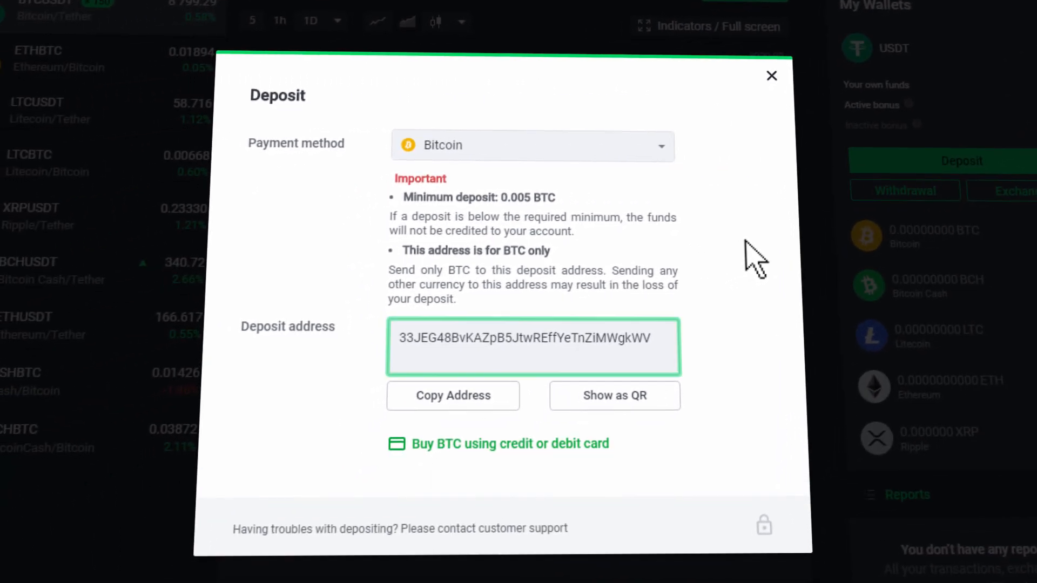
Copy the BTC deposit address and dismiss the Deposit window.
left_click(453, 395)
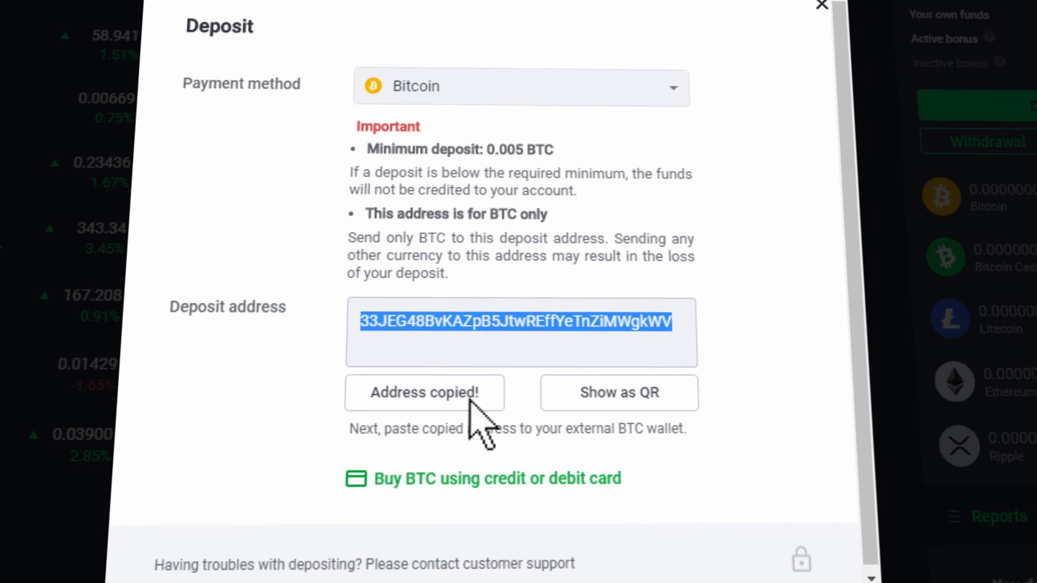
left_click(822, 5)
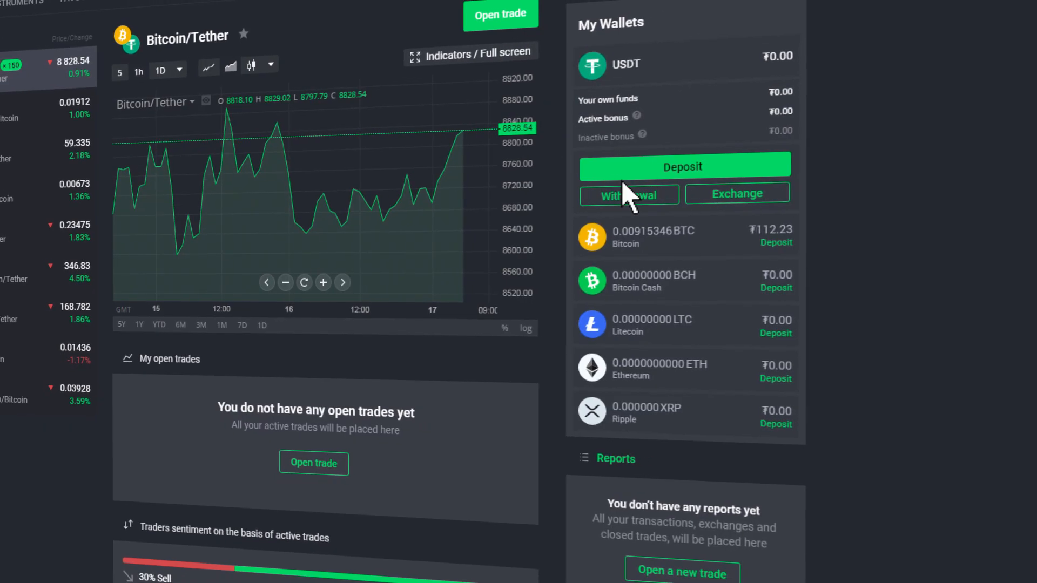
Exchange the 0.00915346 BTC balance into 112.23 USDT and confirm.
left_click(735, 194)
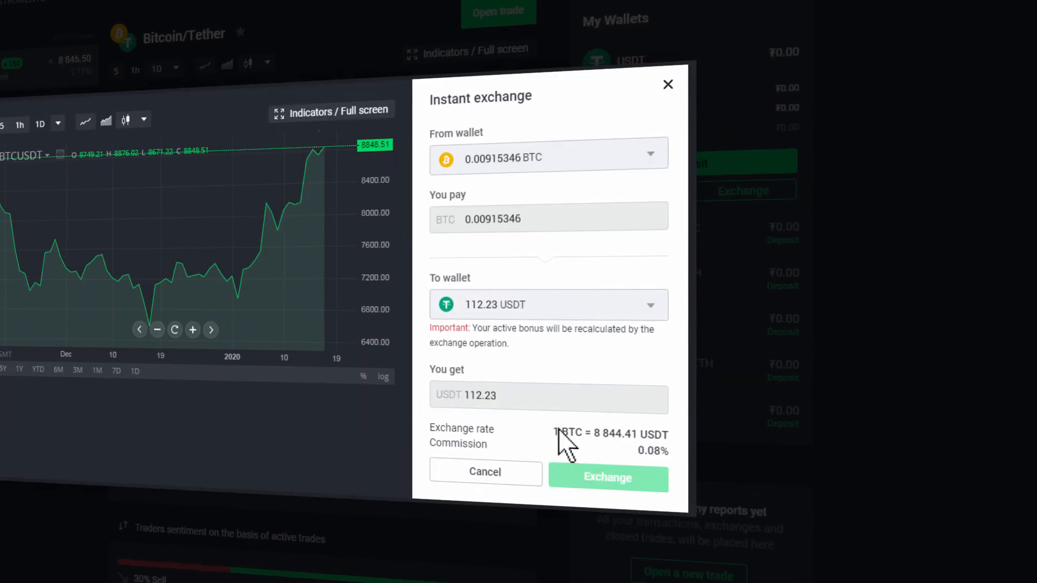
left_click(607, 476)
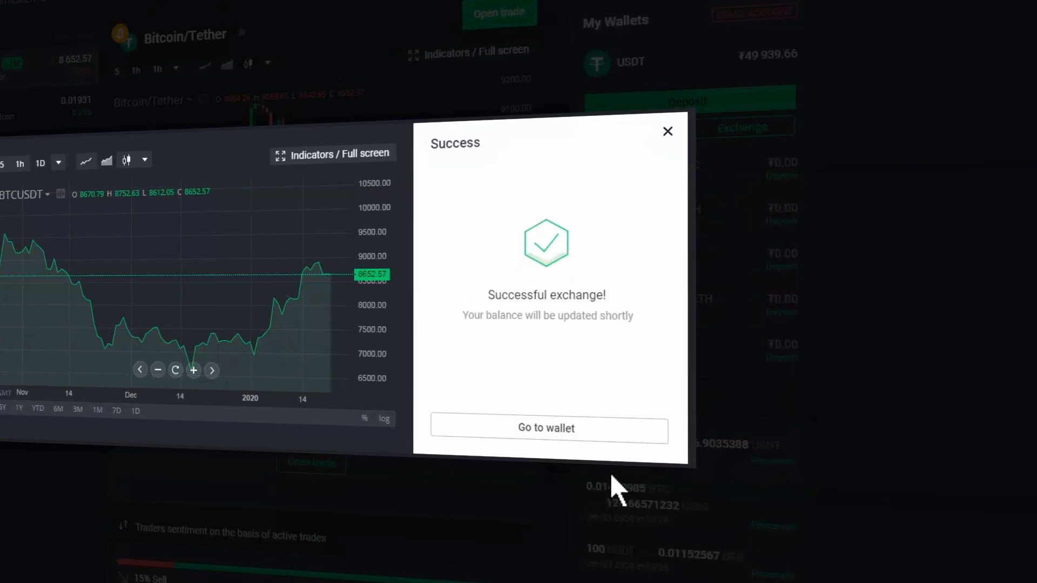